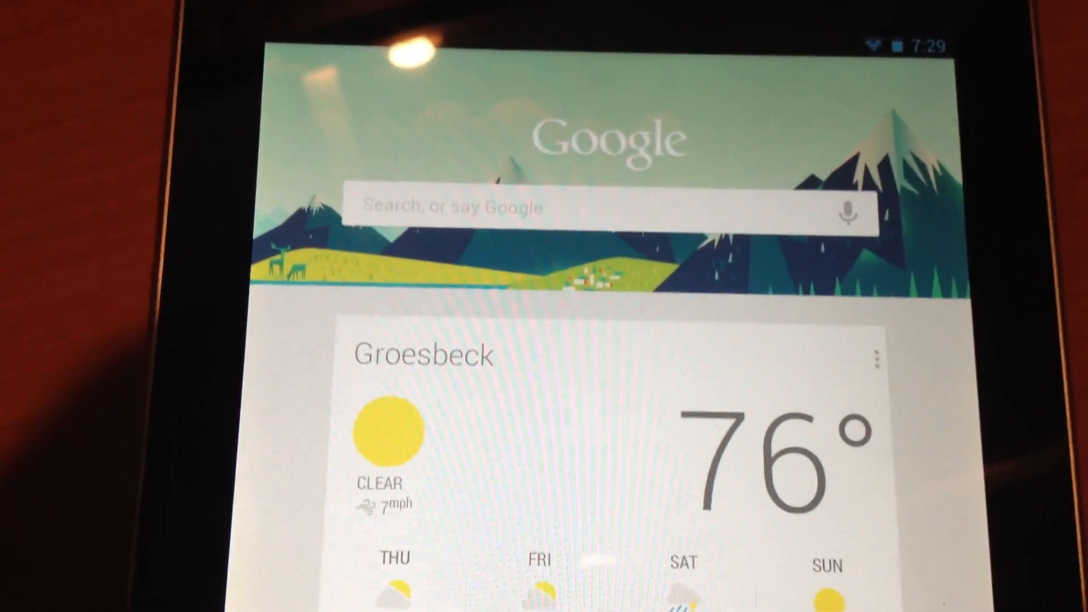
Run a voice search asking "who is Steve Jobs" and get Wikipedia-led results.
click(846, 206)
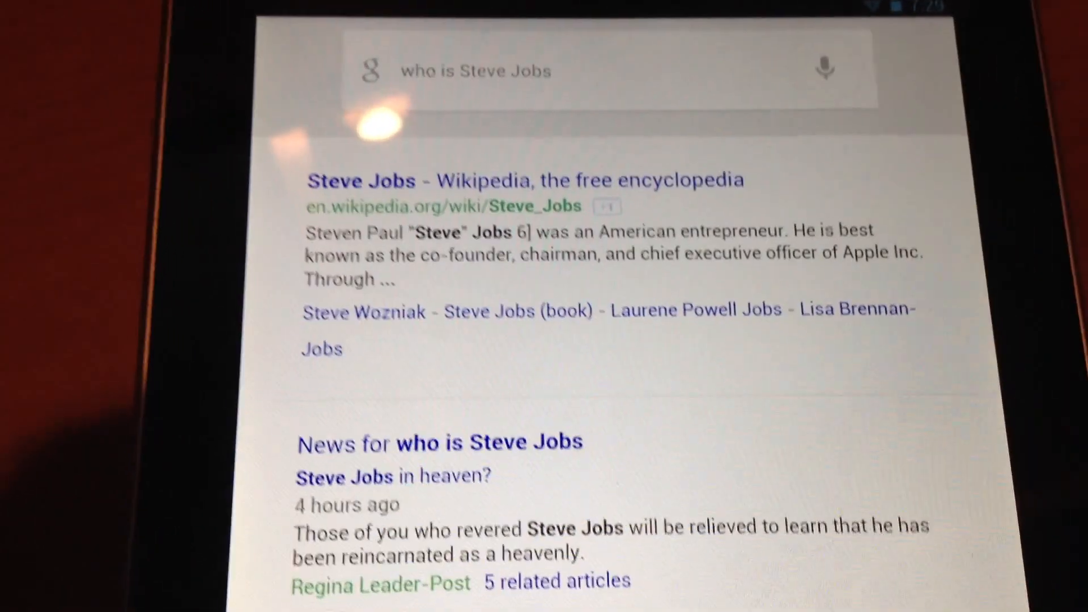
scroll(down, 3)
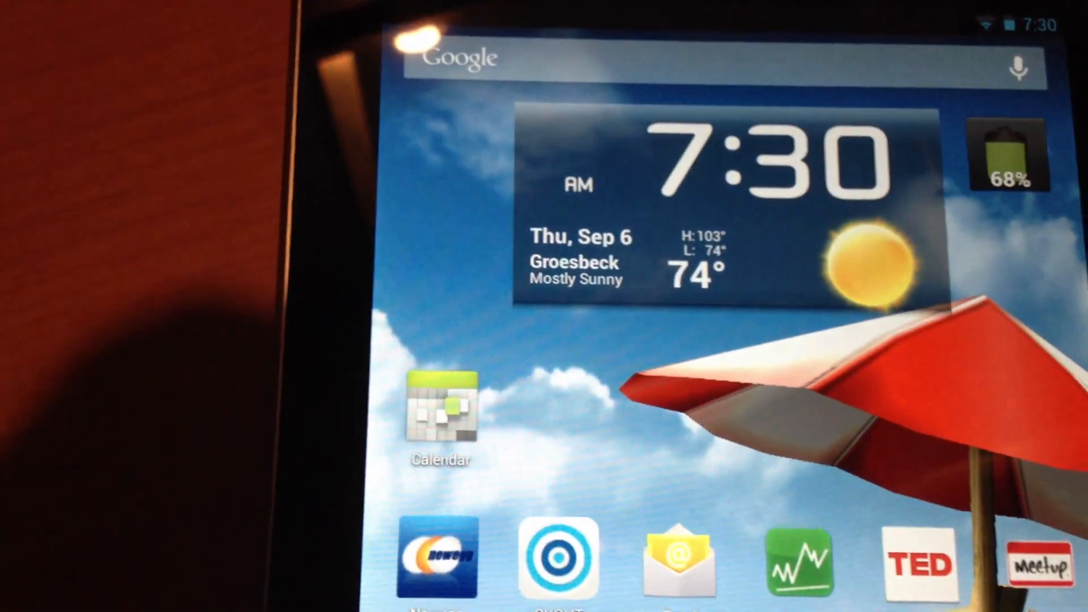
Voice-search "cats with mustaches" and browse down to the Catster article.
click(1018, 67)
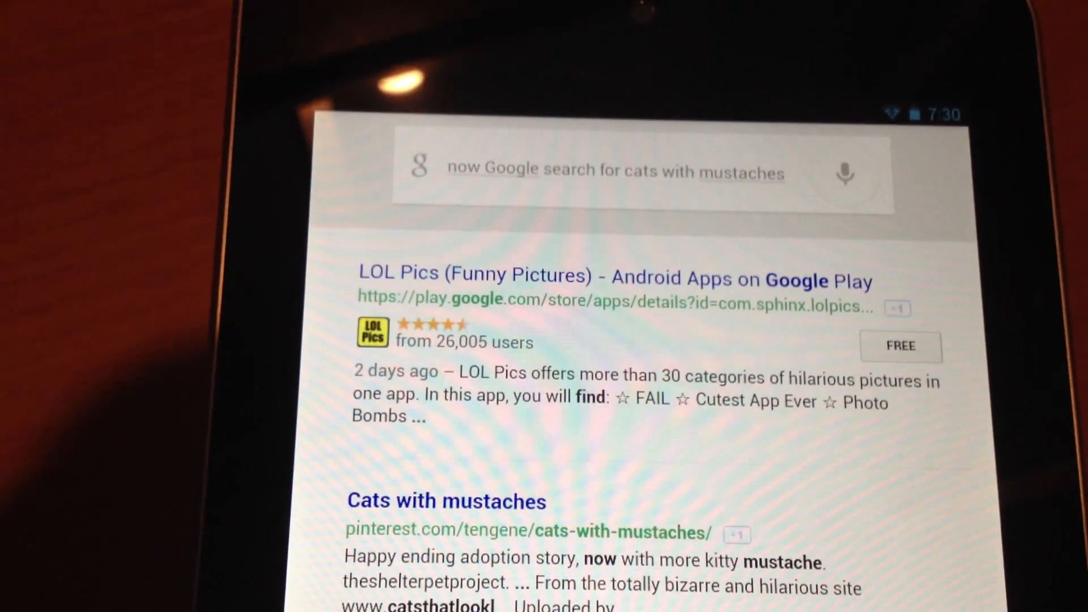
scroll(down, 3)
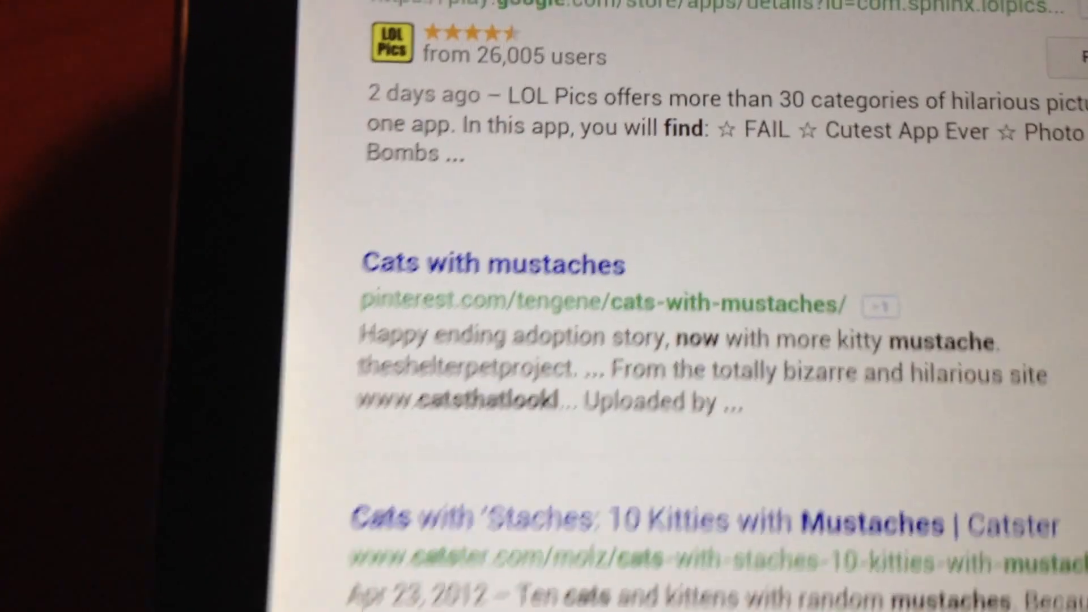